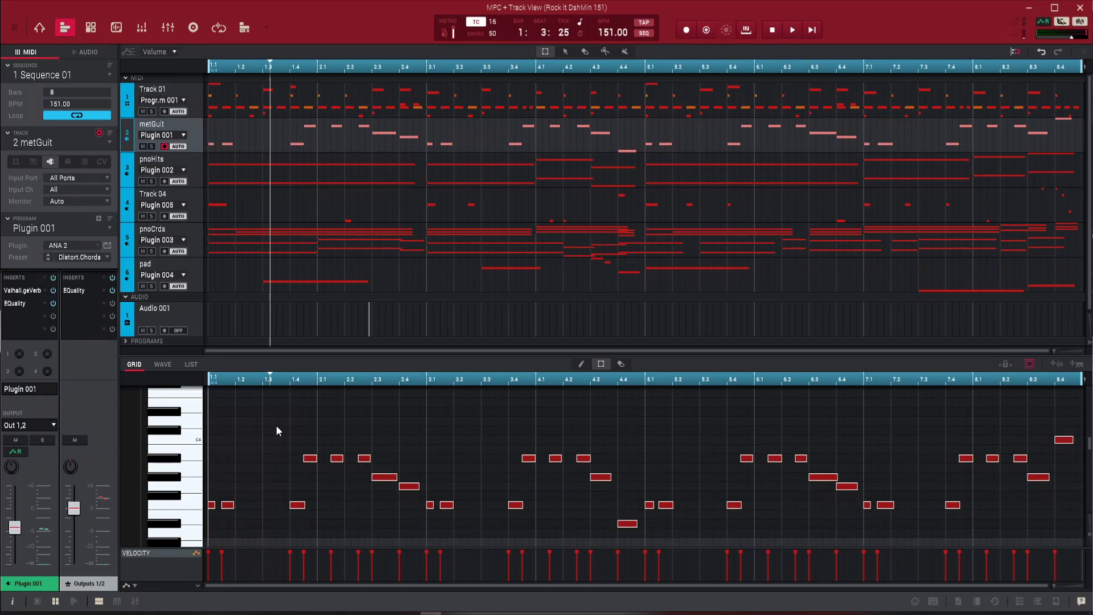
# Step: Inspect the pnoHits, Track 04 and pad track notes, then play the 151 BPM sequence
pyautogui.click(152, 159)
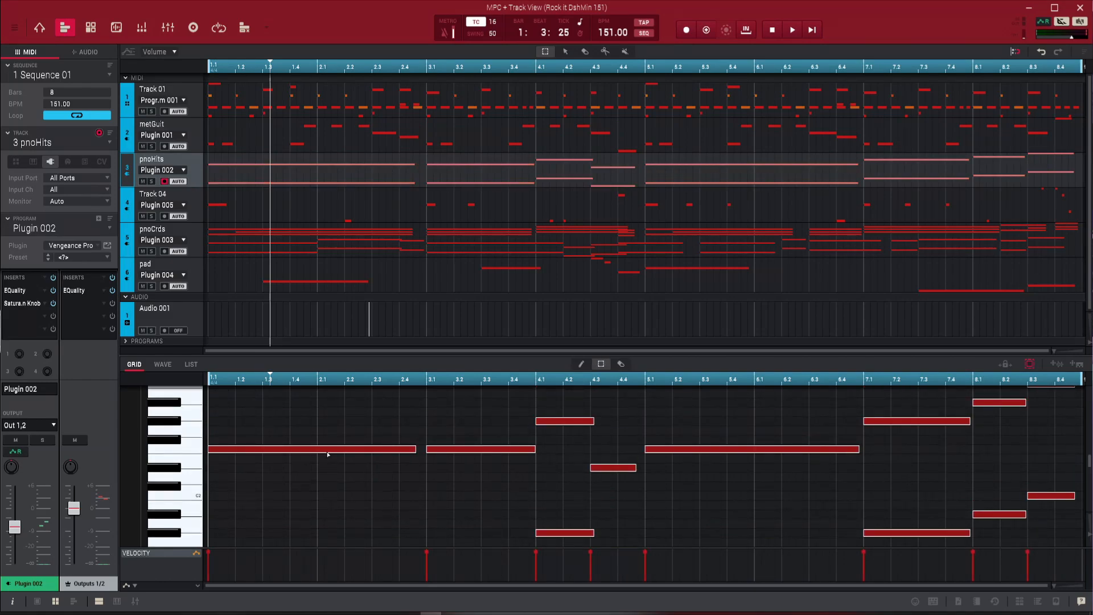
pyautogui.click(153, 194)
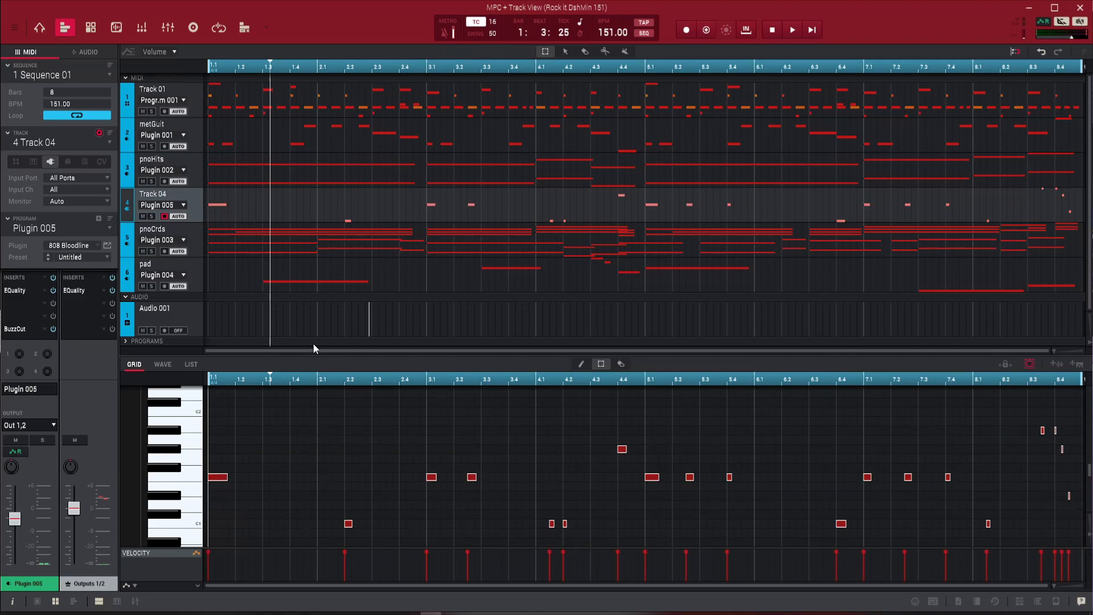
pyautogui.click(152, 229)
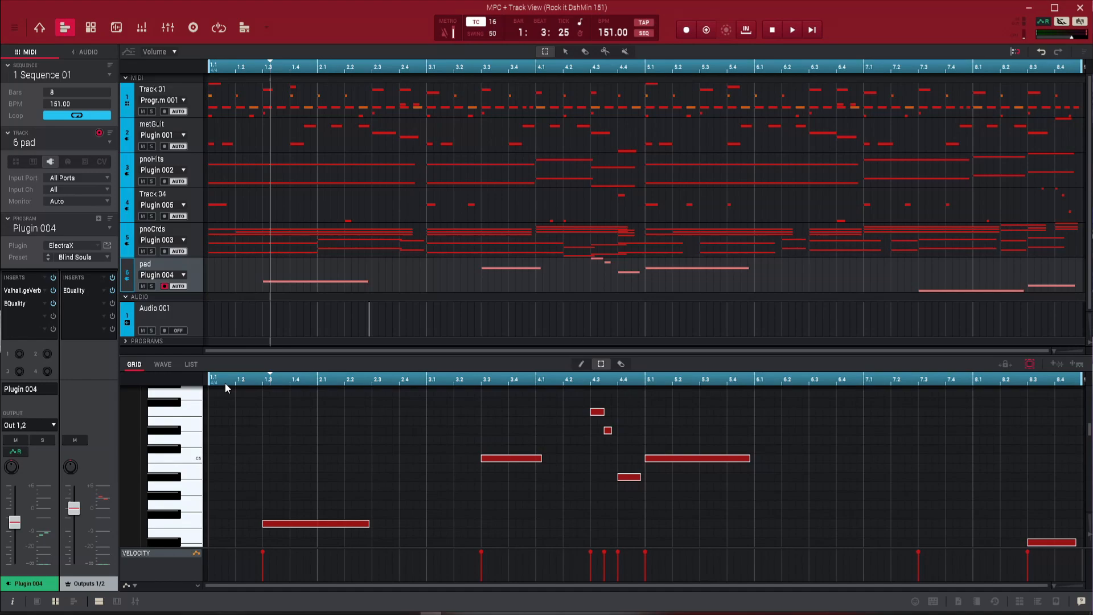
pyautogui.moveTo(246, 493)
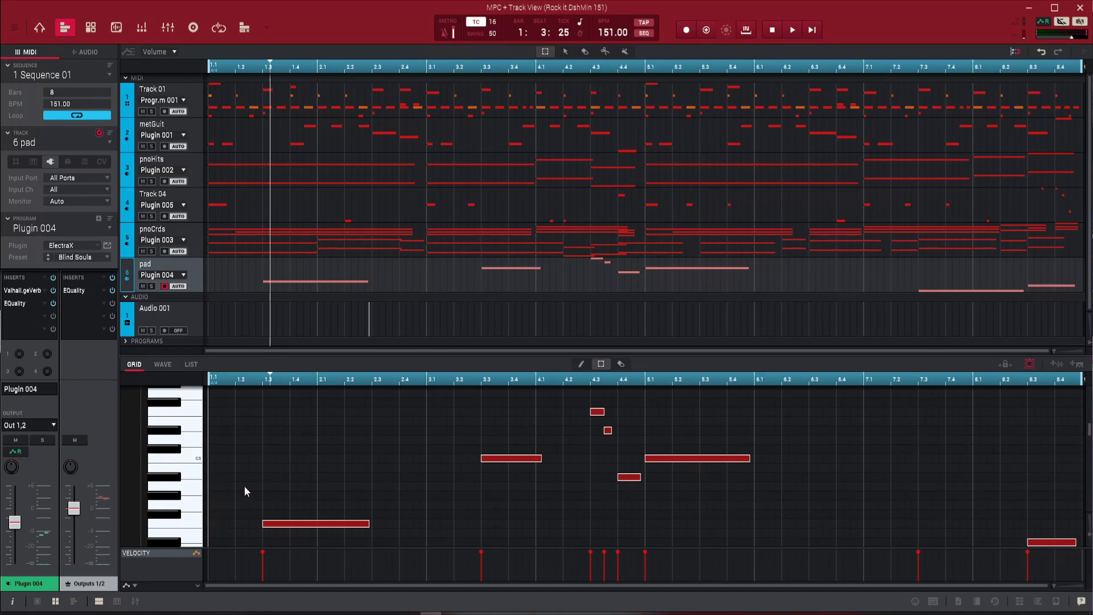
pyautogui.click(793, 28)
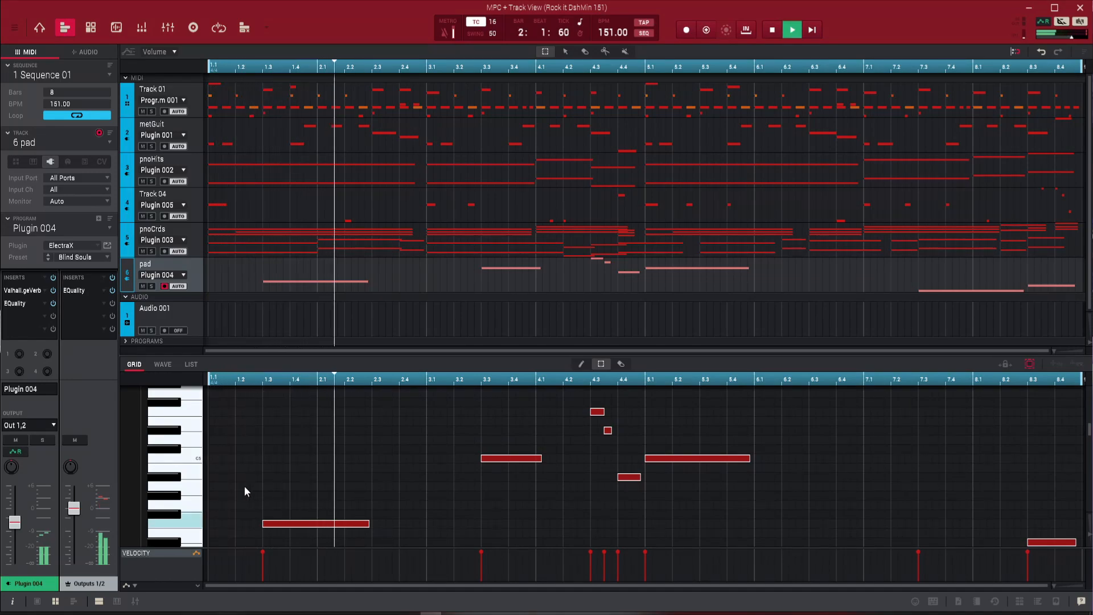